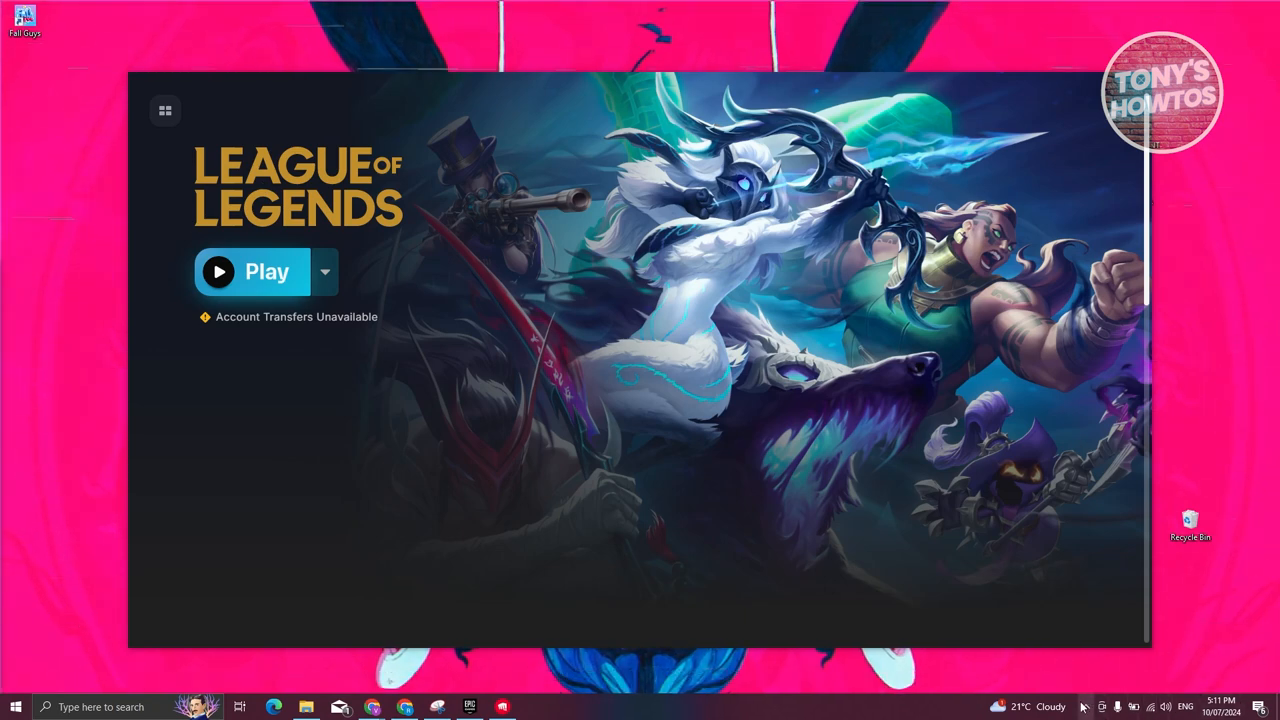
{"action": "mouse_move", "coordinate": [1099, 706]}
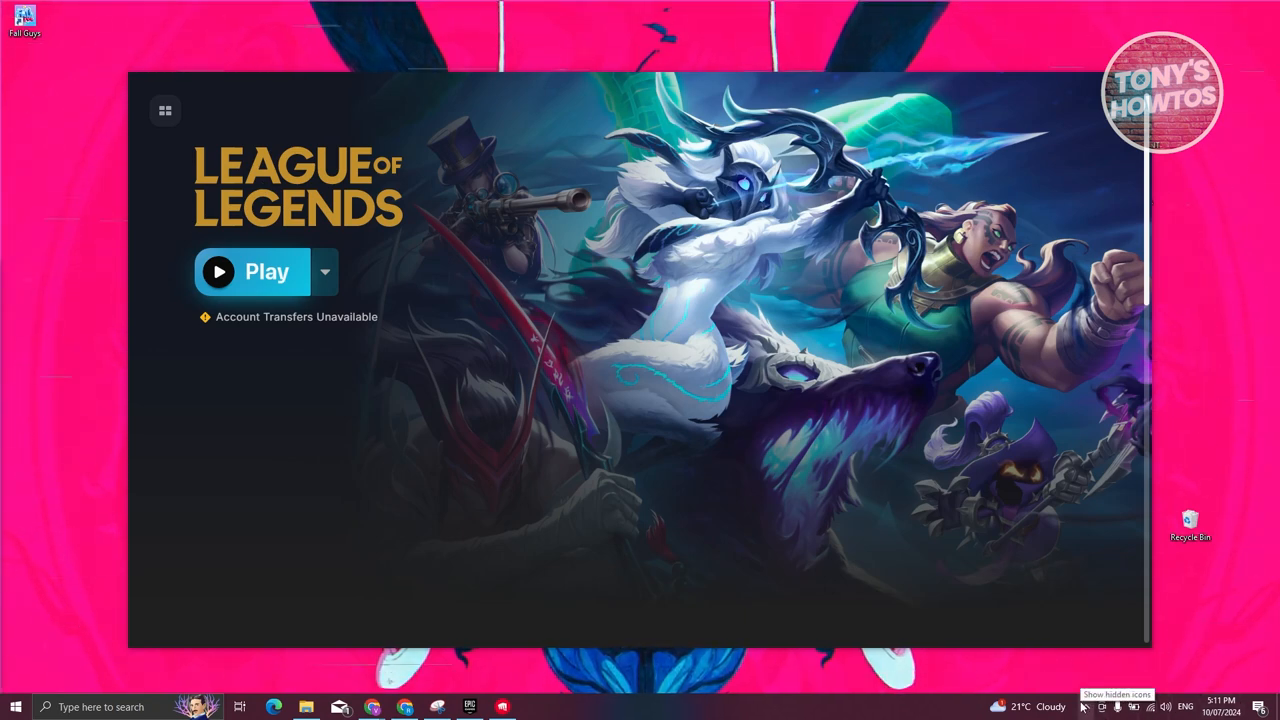
Exit the Riot Client from the hidden system tray icons
{"action": "left_click", "coordinate": [1083, 707]}
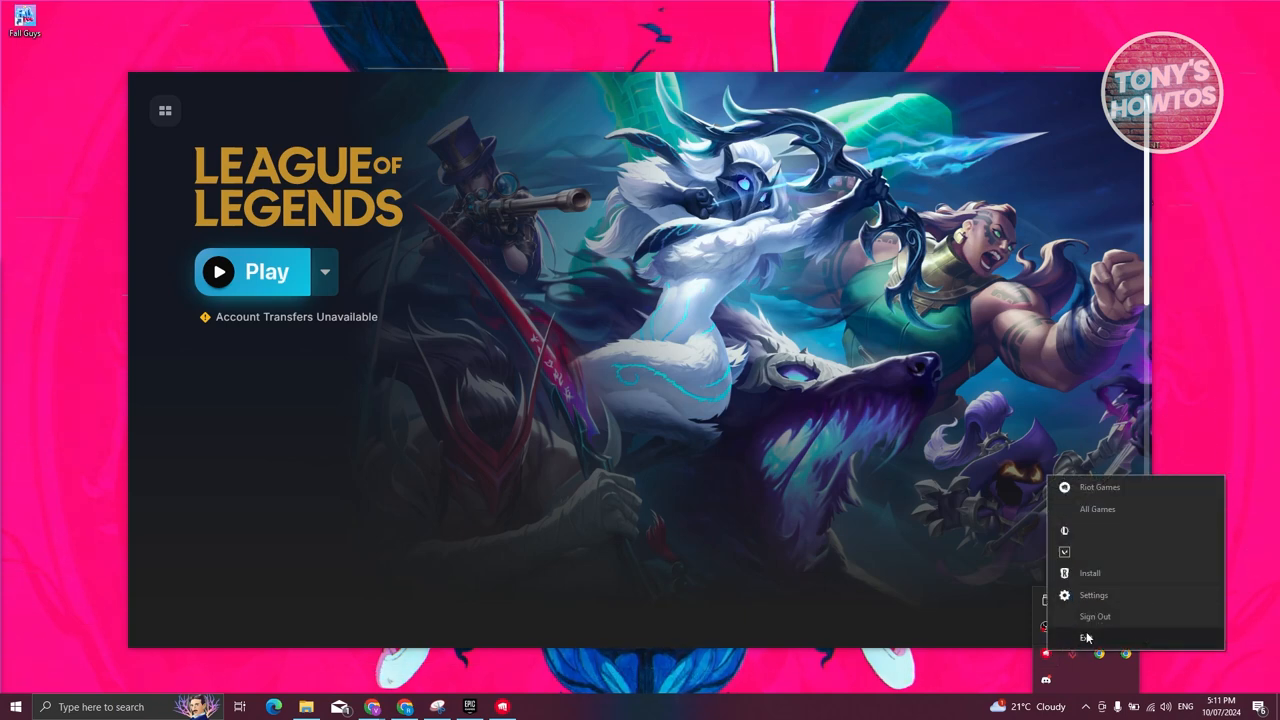
{"action": "left_click", "coordinate": [1086, 637]}
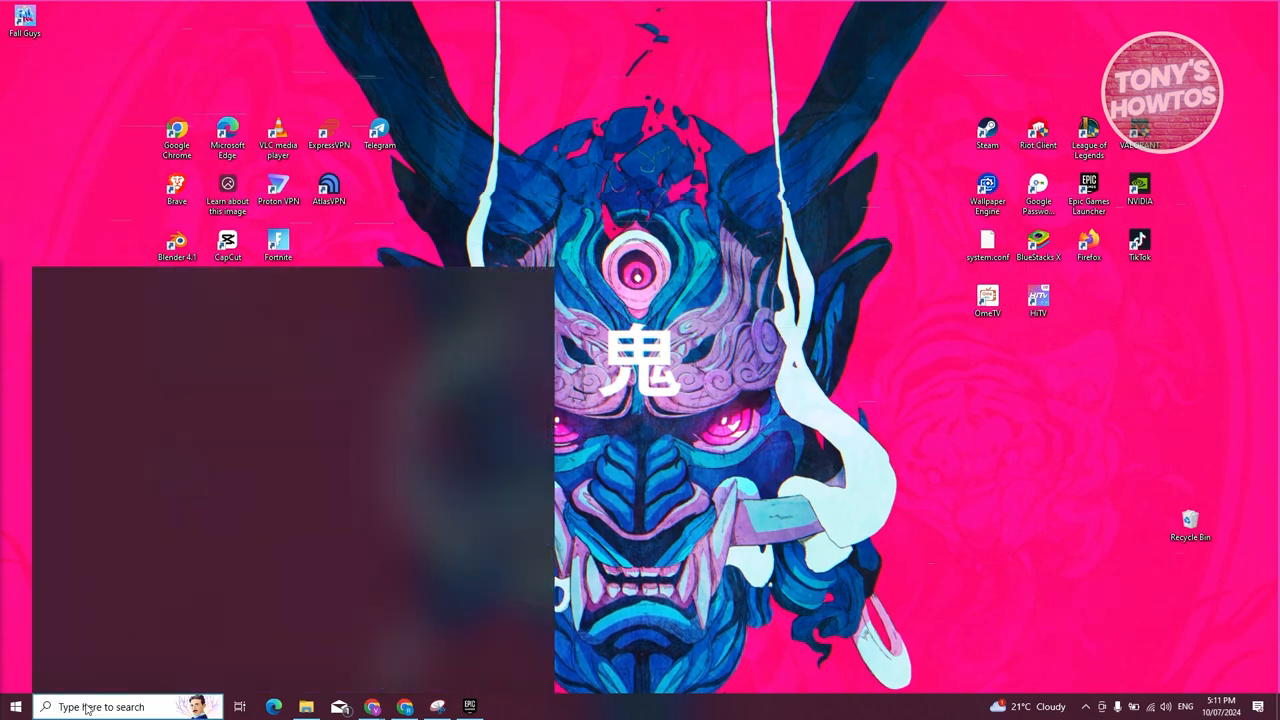
Search 'UNINSTALL KMSpico' in Start to reach Apps & features
{"action": "type", "text": "UNINSTALL KMSpico"}
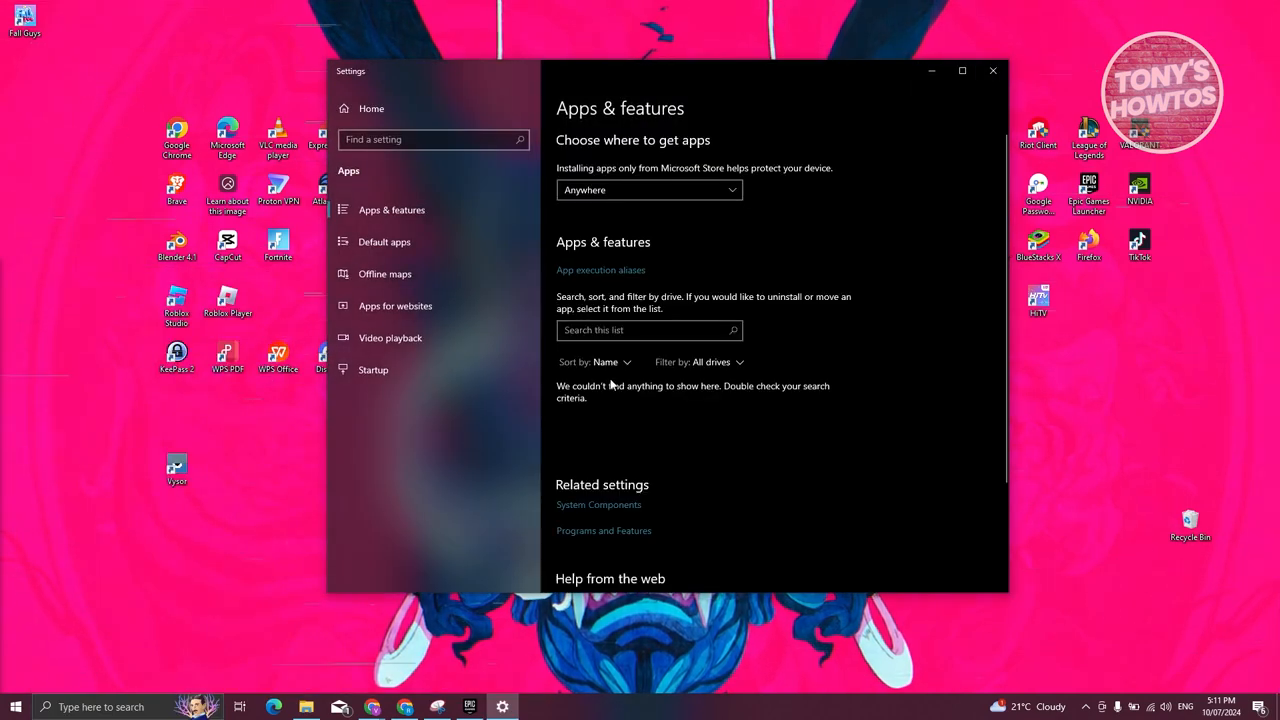
{"action": "mouse_move", "coordinate": [672, 249]}
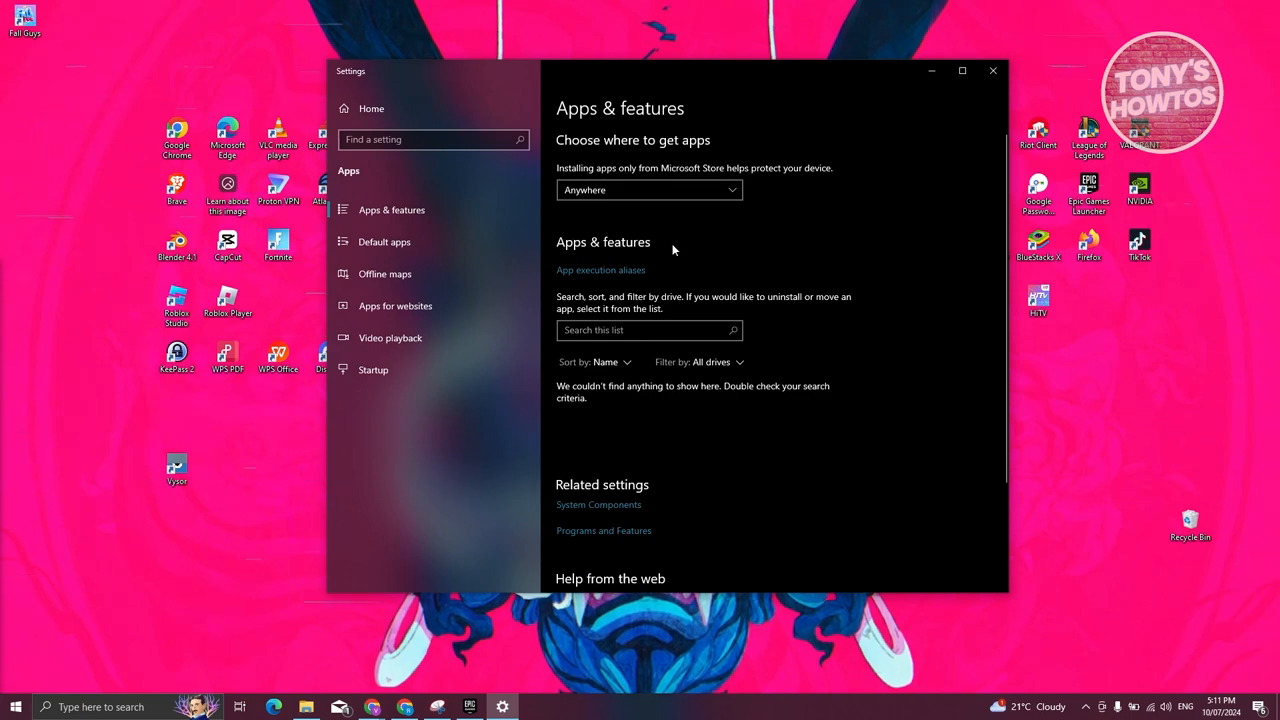
Filter installed apps by 'LEAGUE OF' and select League of Legends to reveal Uninstall
{"action": "left_click", "coordinate": [645, 330]}
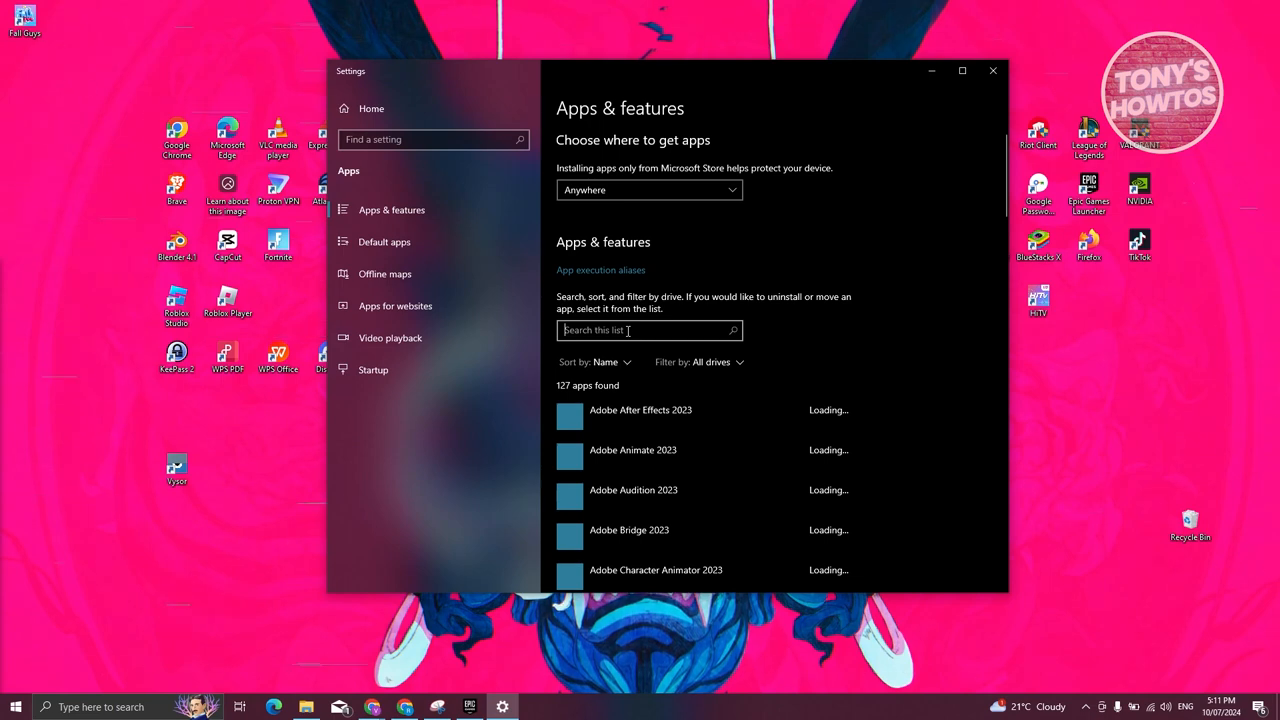
{"action": "type", "text": "LEAGUE OF"}
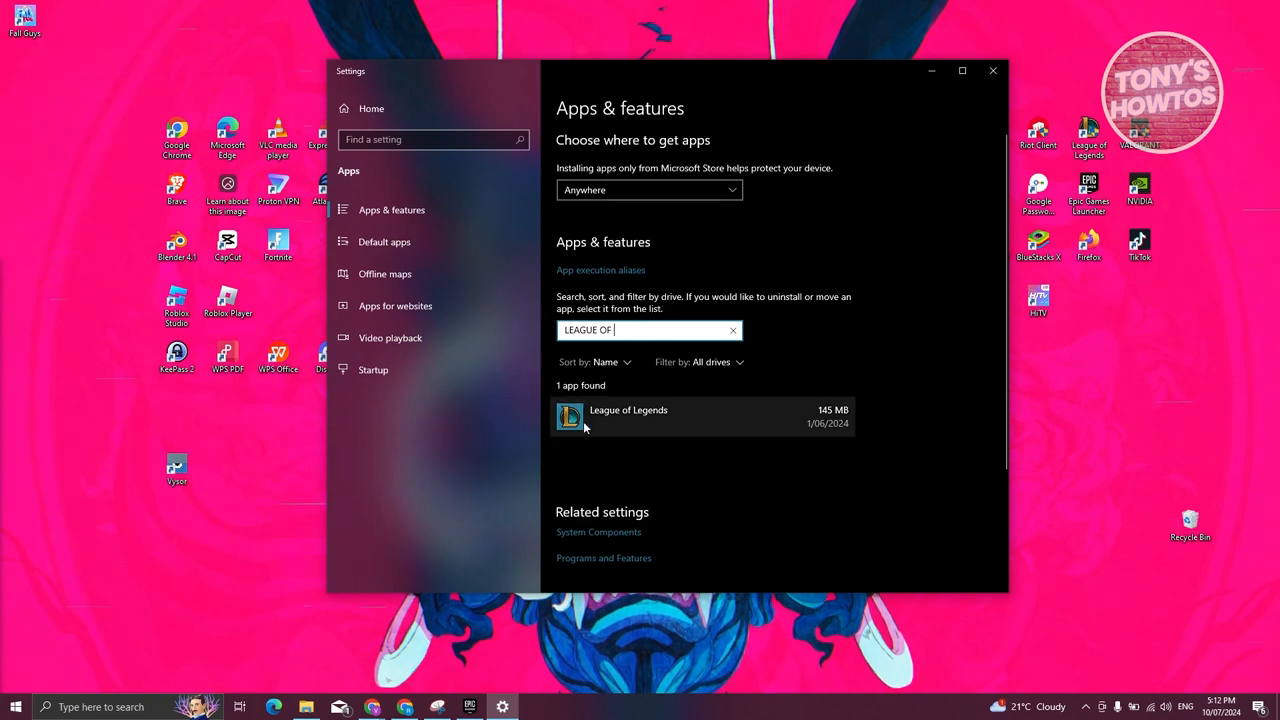
{"action": "mouse_move", "coordinate": [750, 420]}
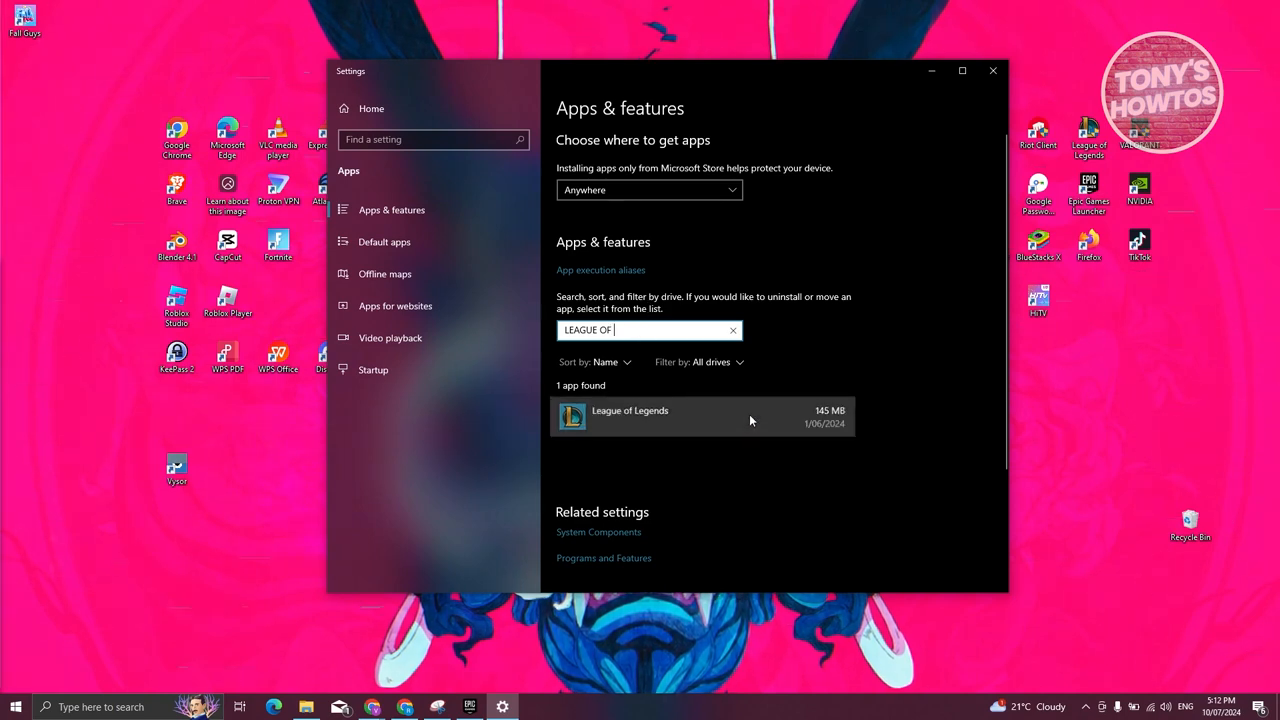
{"action": "left_click", "coordinate": [700, 415]}
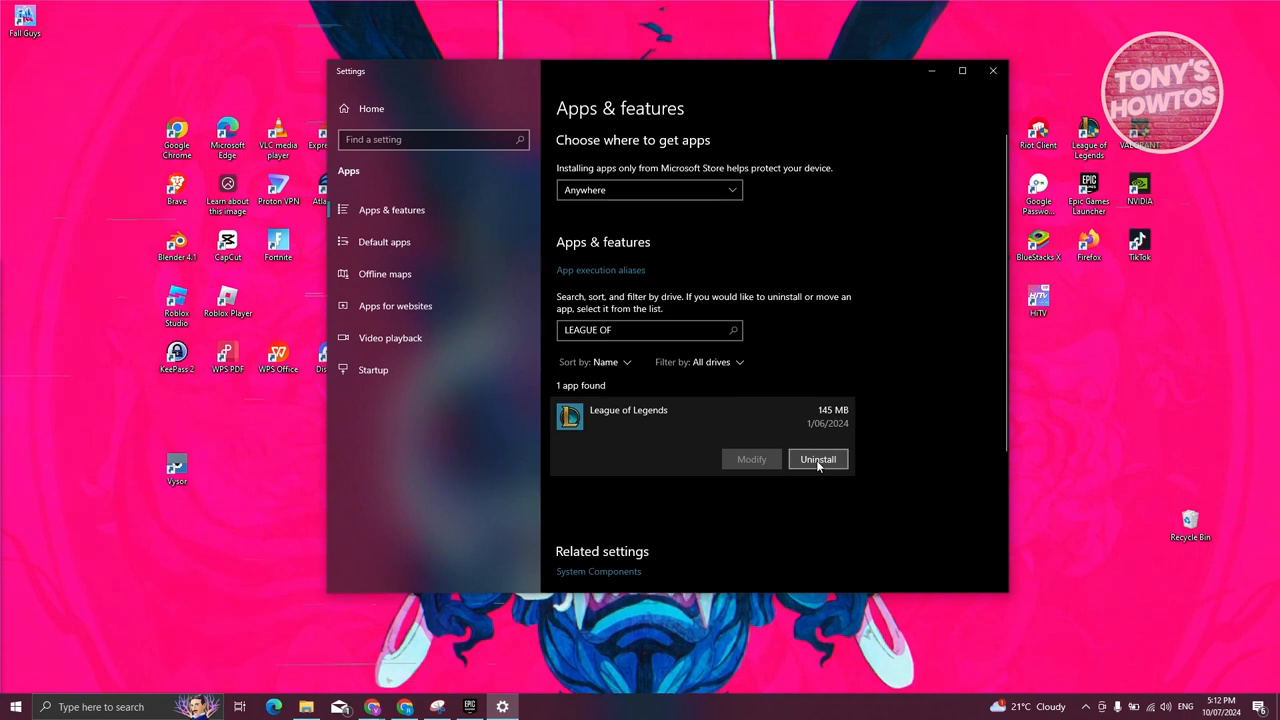